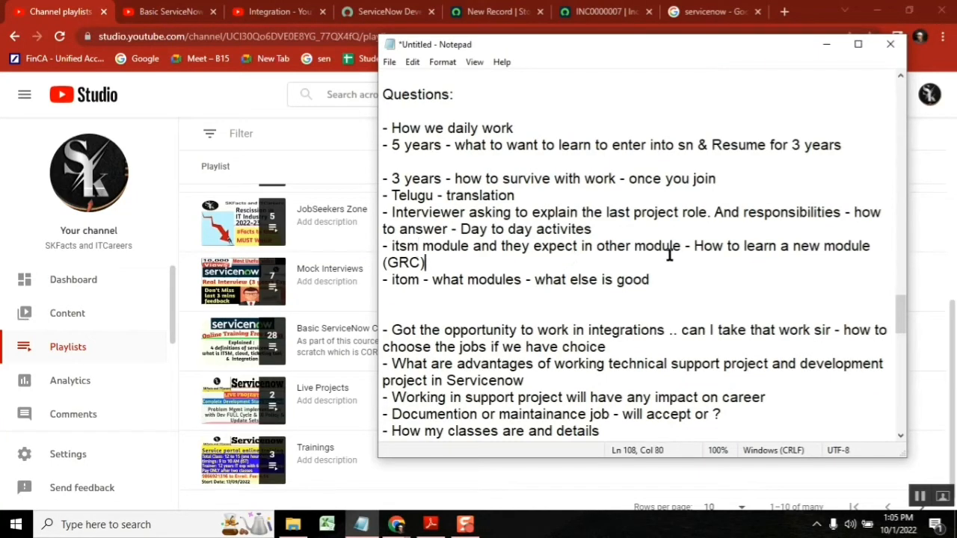
Step: Highlight GRC, module and nearby words in the notes, then bring the ServiceNow Story record forward
{"action": "double_click", "coordinate": [404, 263]}
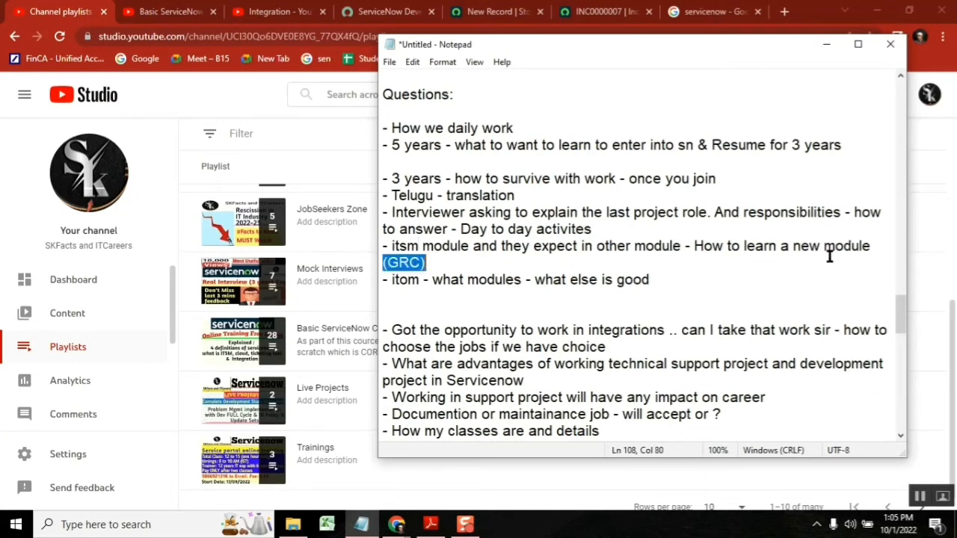
{"action": "double_click", "coordinate": [849, 245]}
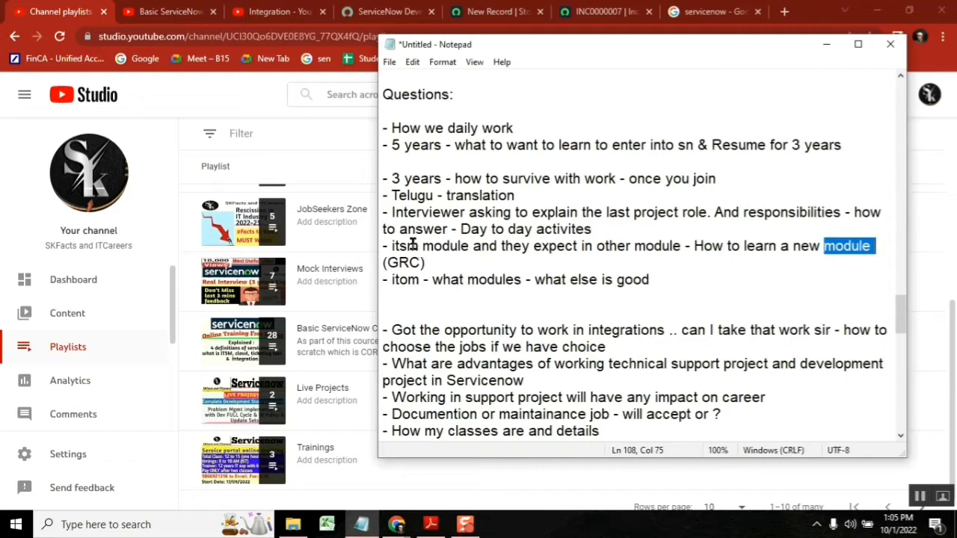
{"action": "double_click", "coordinate": [398, 245]}
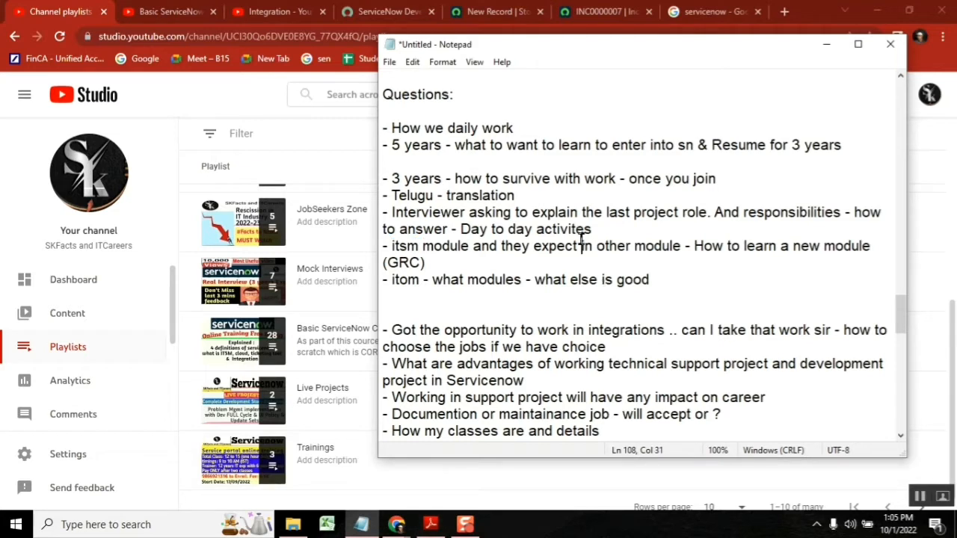
{"action": "left_click", "coordinate": [667, 245]}
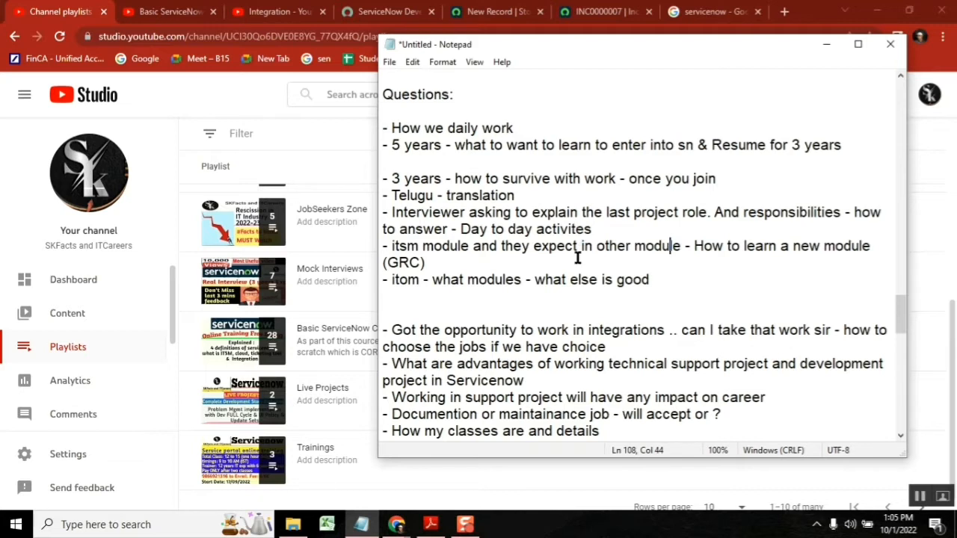
{"action": "left_click", "coordinate": [494, 12]}
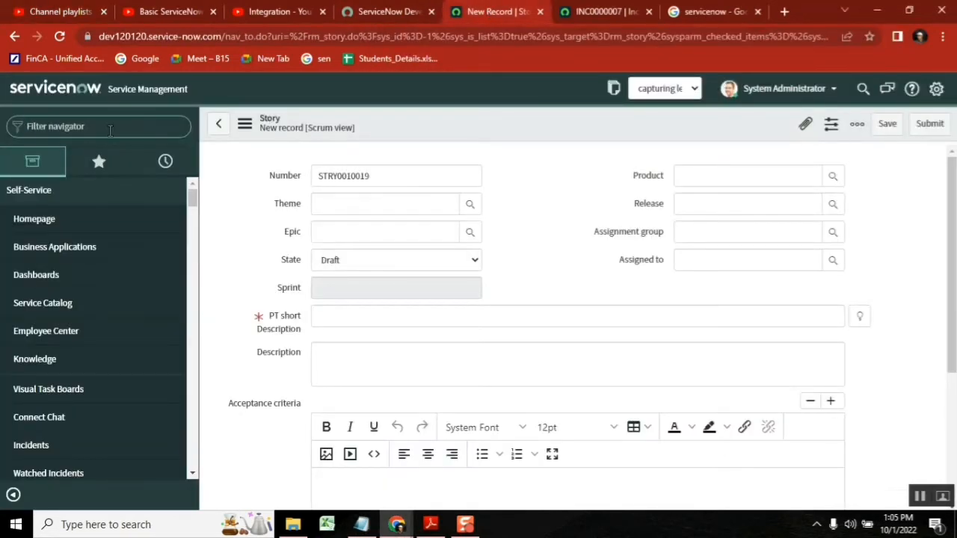
Step: Filter the navigator to 'change', reach Change > Create New, and return to the Notepad notes
{"action": "type", "text": "change"}
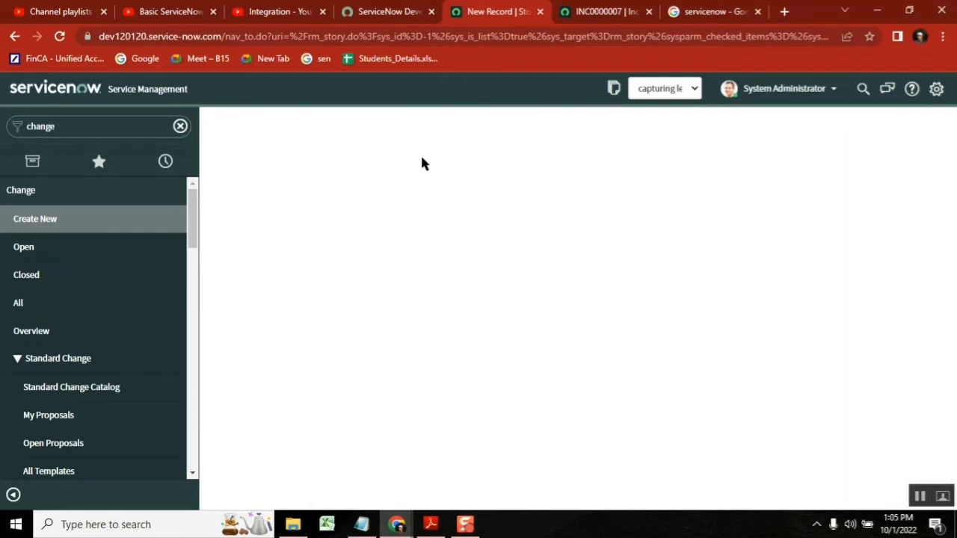
{"action": "mouse_move", "coordinate": [354, 158]}
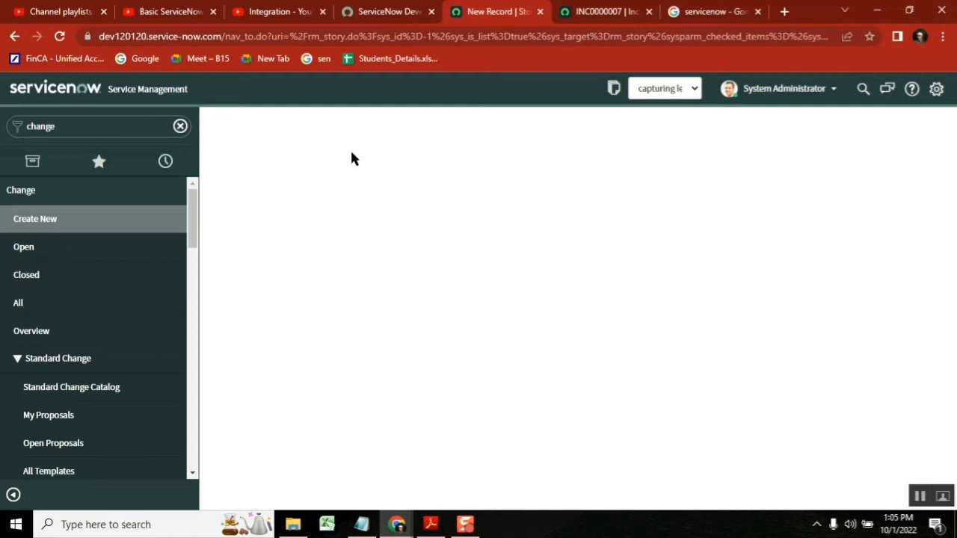
{"action": "left_click", "coordinate": [34, 218]}
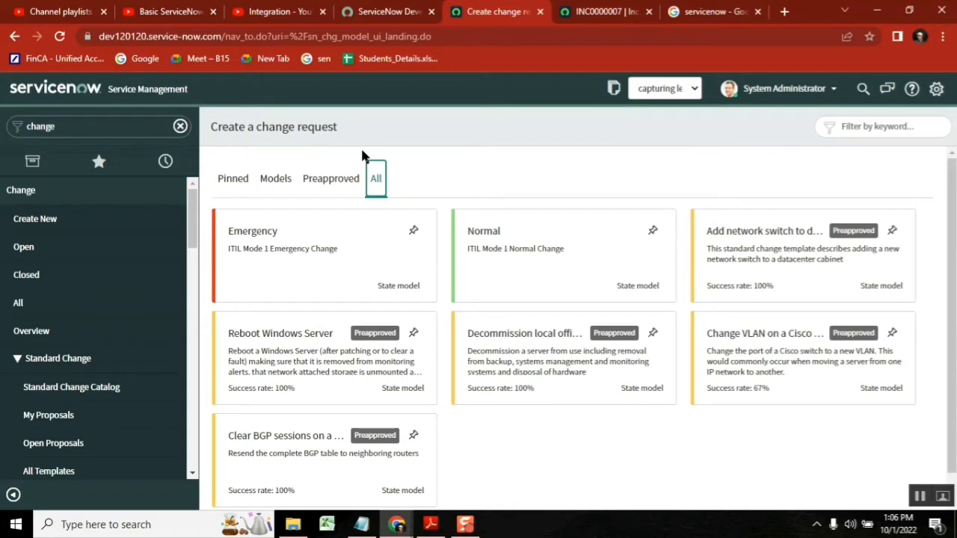
{"action": "left_click", "coordinate": [361, 523]}
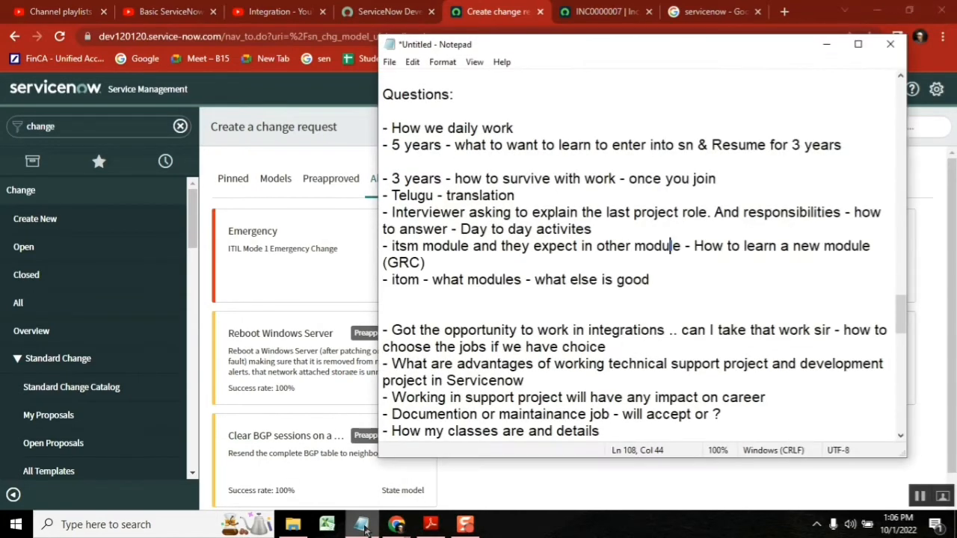
Step: Read further down the notes to the questions on fresher roles, scripting and upgrading
{"action": "double_click", "coordinate": [556, 245]}
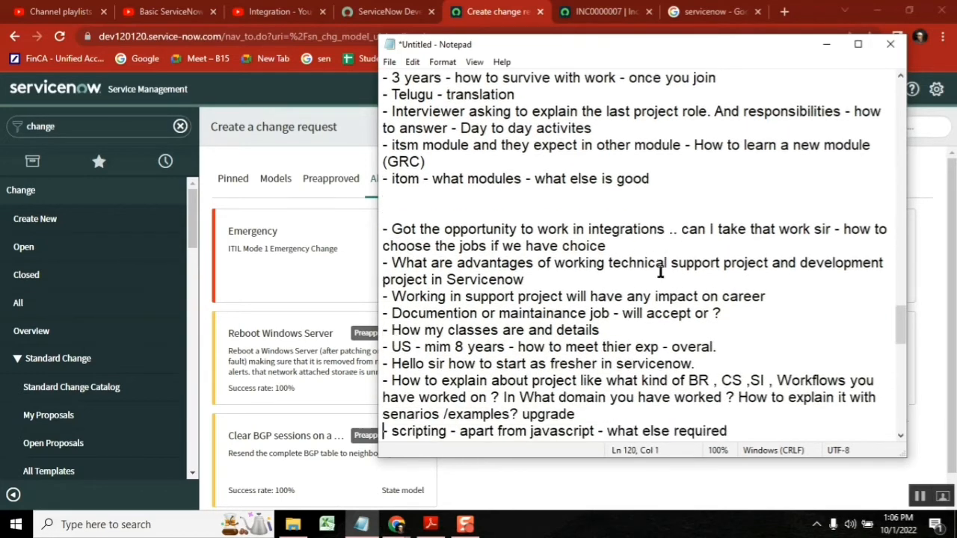
{"action": "scroll", "scroll_direction": "down", "scroll_amount": 3}
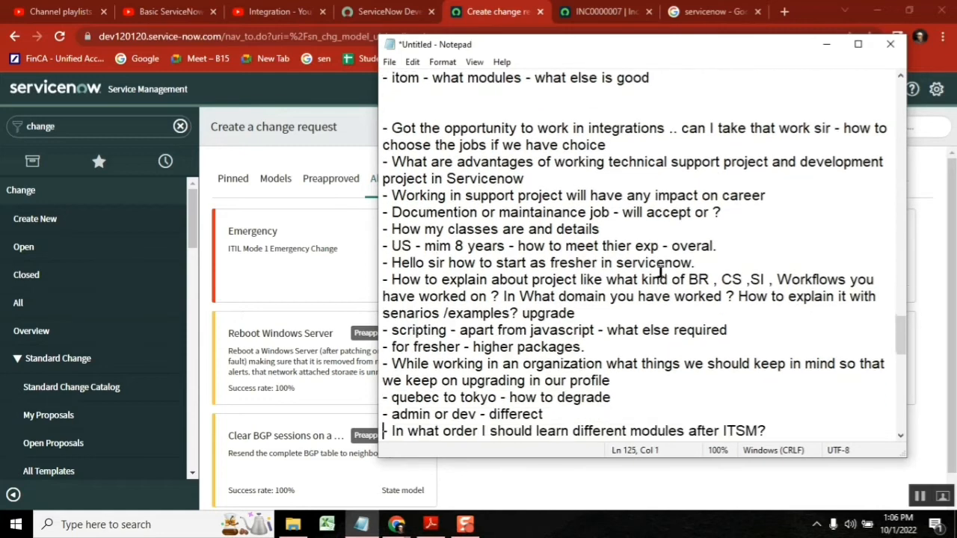
{"action": "mouse_move", "coordinate": [611, 460]}
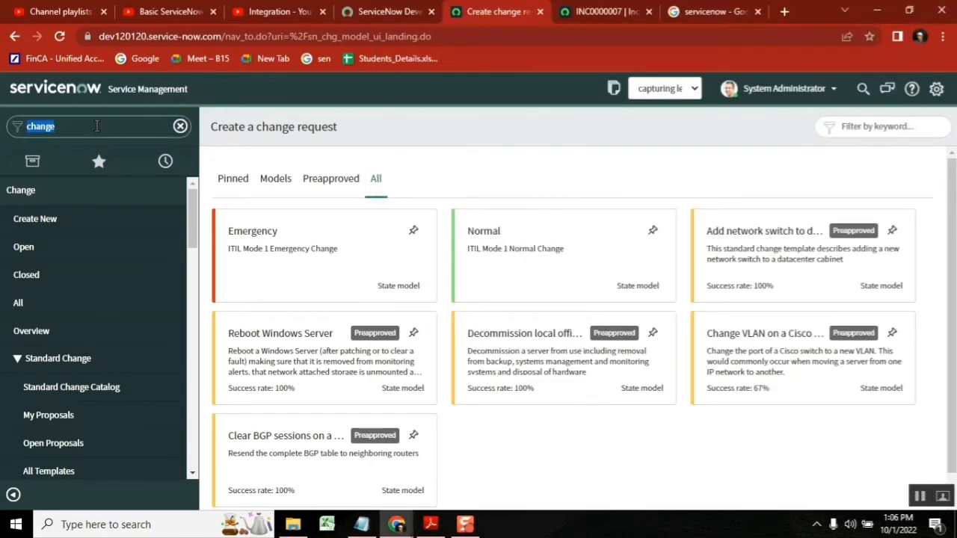
Step: Filter the navigator to 'workflow' and reach the Workflow Editor's published workflows list
{"action": "type", "text": "workflow"}
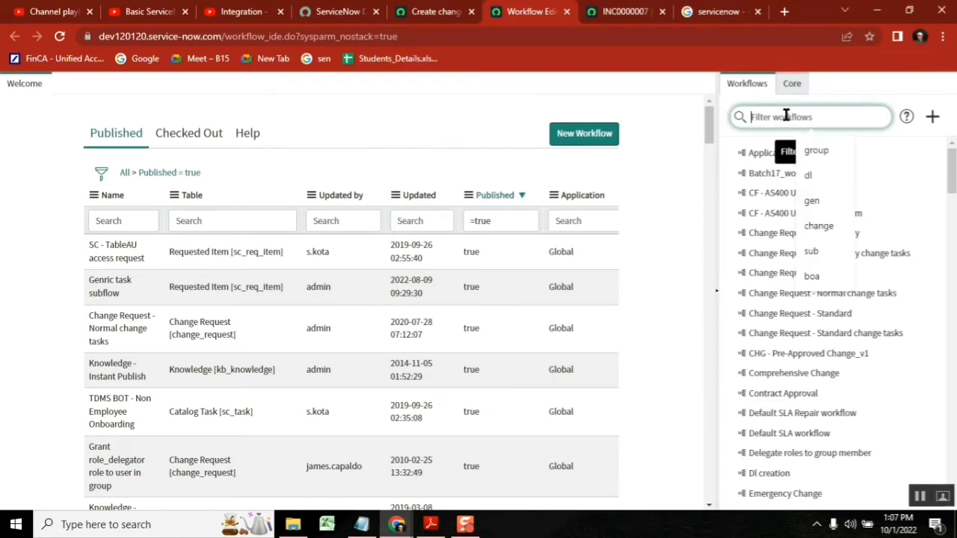
Step: Filter workflows to 'change', leaving Change Request - Emergency, Normal and Standard
{"action": "type", "text": "change"}
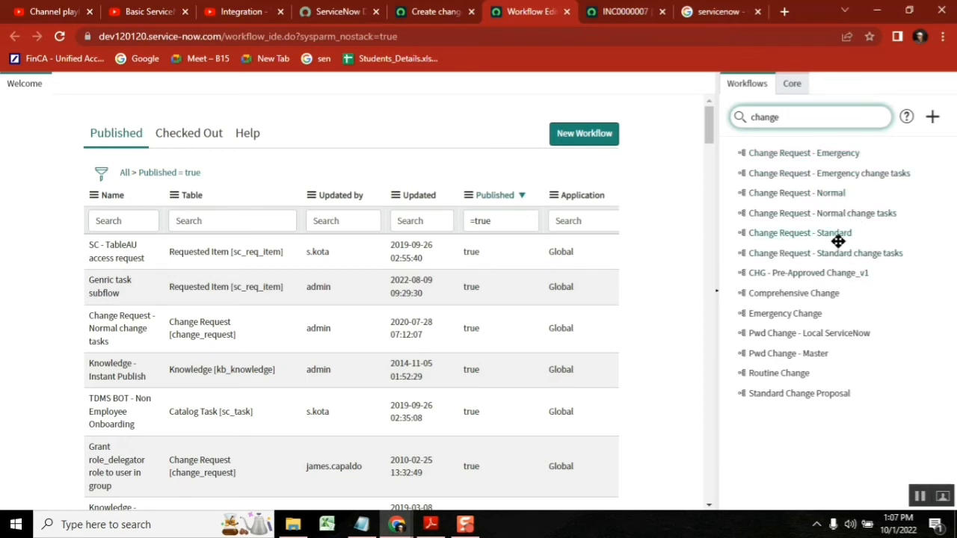
{"action": "mouse_move", "coordinate": [816, 152]}
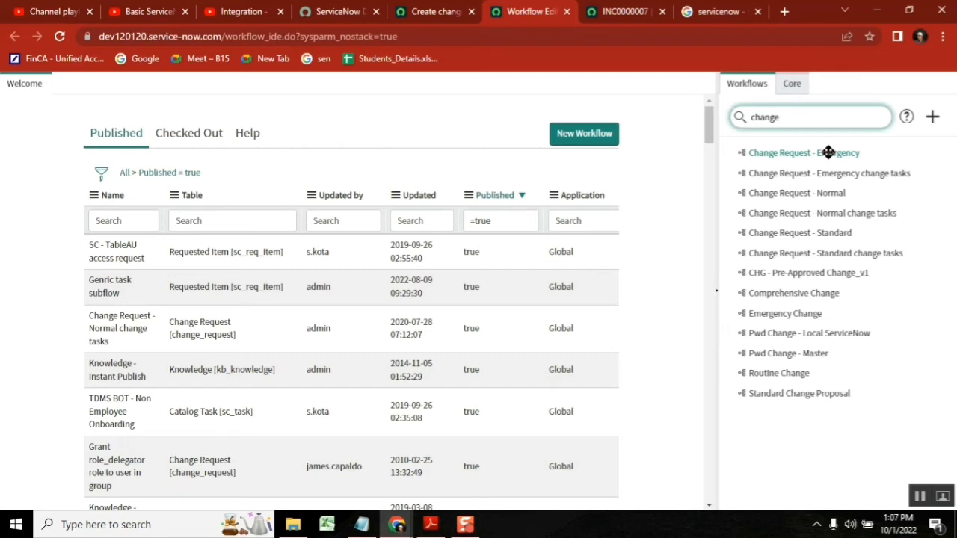
{"action": "mouse_move", "coordinate": [820, 183]}
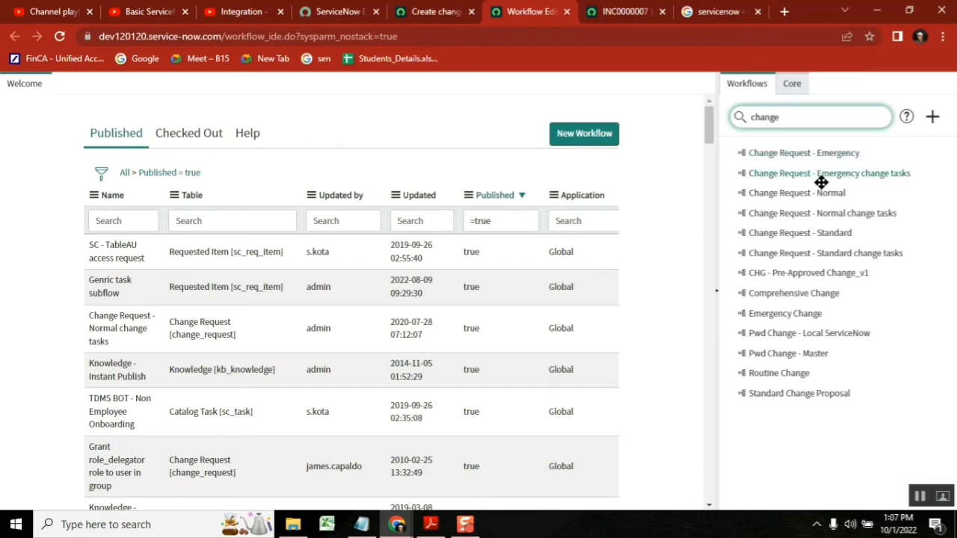
{"action": "mouse_move", "coordinate": [839, 193]}
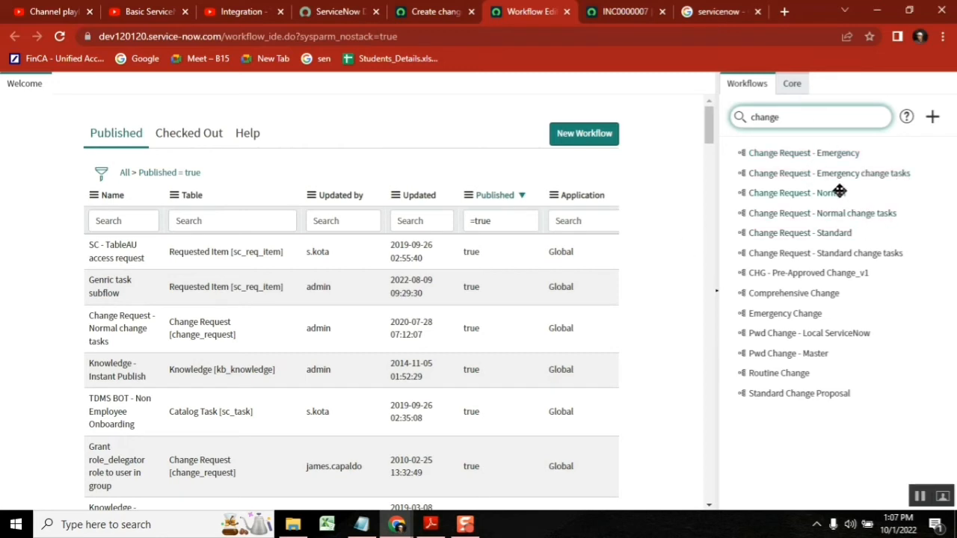